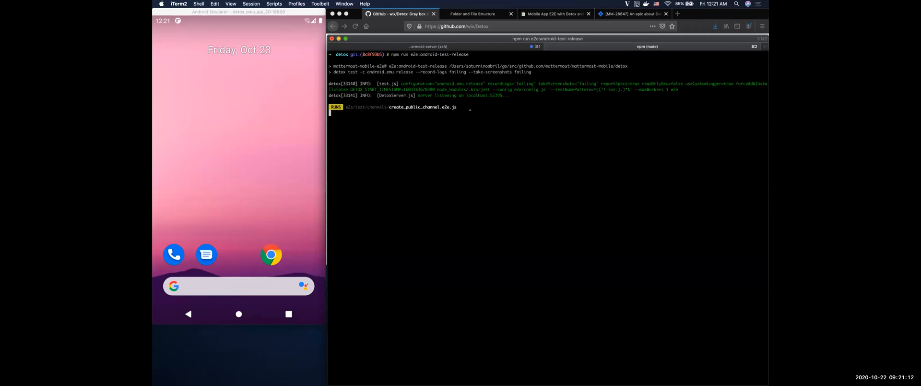
Step: Bring the Firefox window with the Detox GitHub README to the front
{"action": "left_click", "coordinate": [423, 14]}
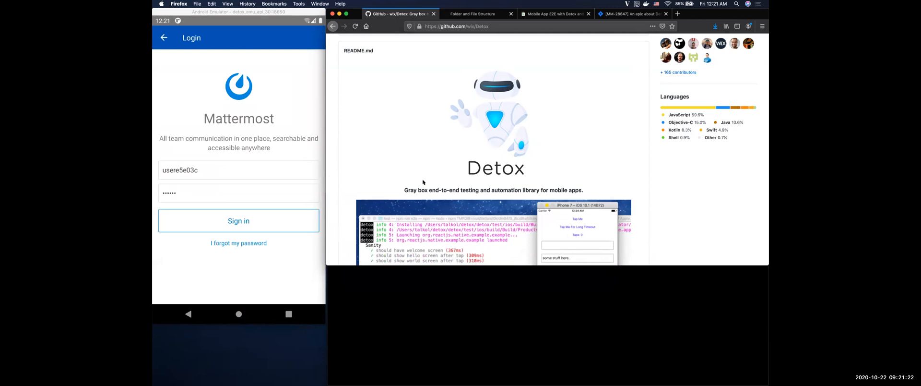
Step: Switch from the Detox README to the Mattermost E2E Folder and File Structure docs
{"action": "left_click", "coordinate": [238, 221]}
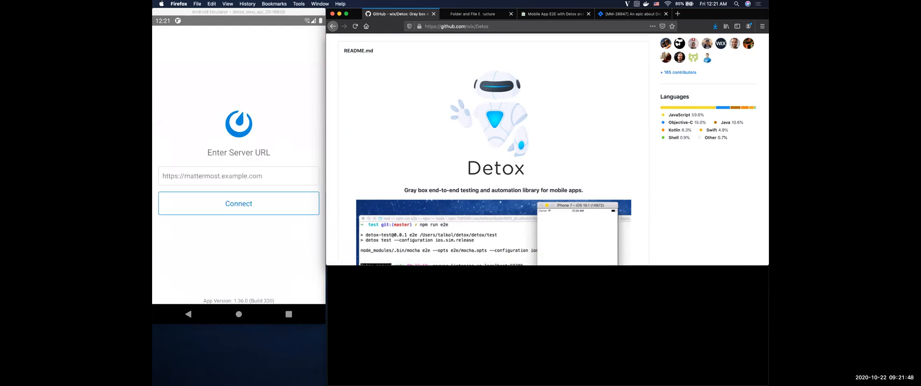
{"action": "left_click", "coordinate": [238, 202]}
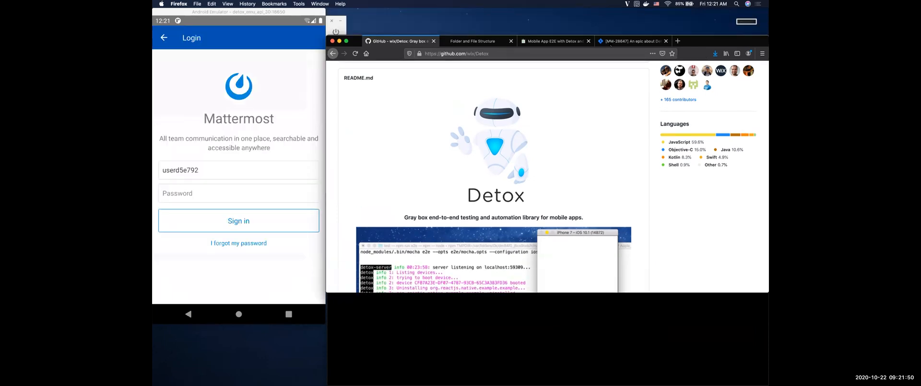
{"action": "left_click", "coordinate": [474, 40]}
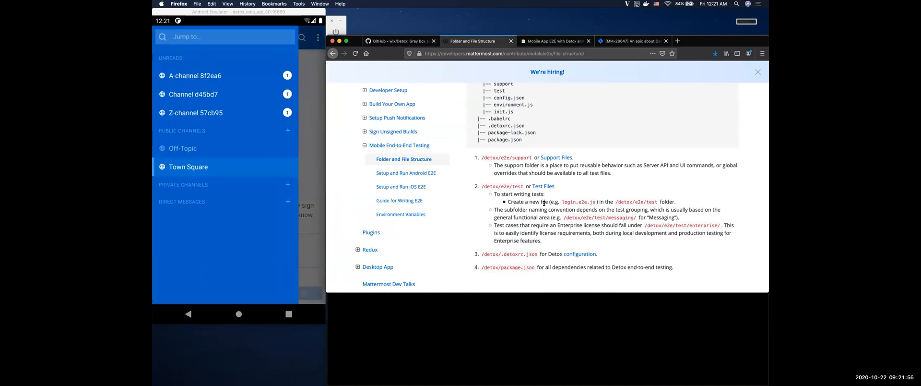
{"action": "left_click", "coordinate": [195, 75]}
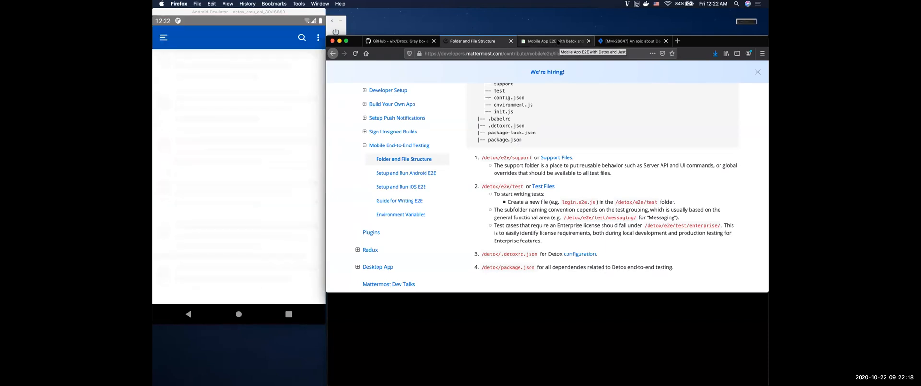
{"action": "left_click", "coordinate": [557, 40]}
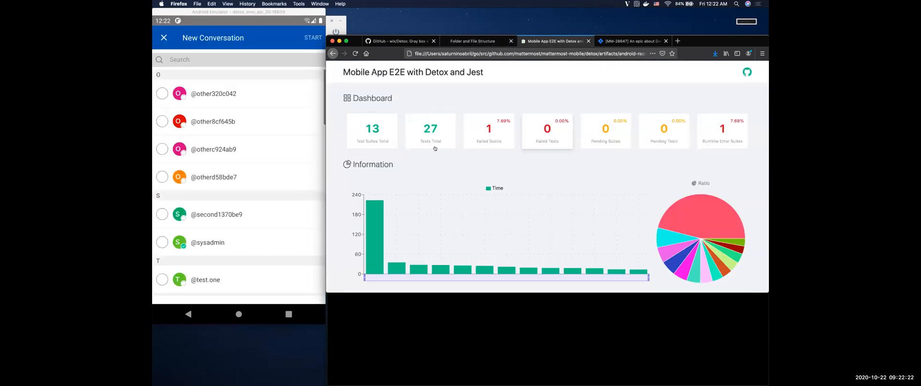
{"action": "mouse_move", "coordinate": [472, 175]}
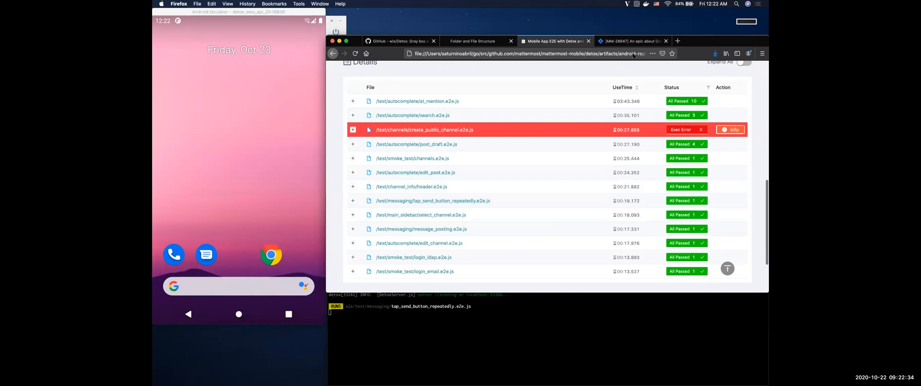
Step: Switch from the Detox test report to the Jira epic MM-28647 listing Detox E2E issues
{"action": "left_click", "coordinate": [635, 40]}
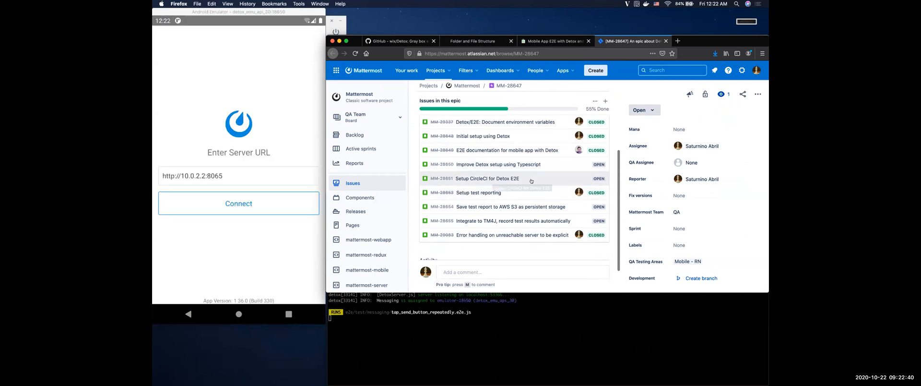
{"action": "left_click", "coordinate": [238, 203]}
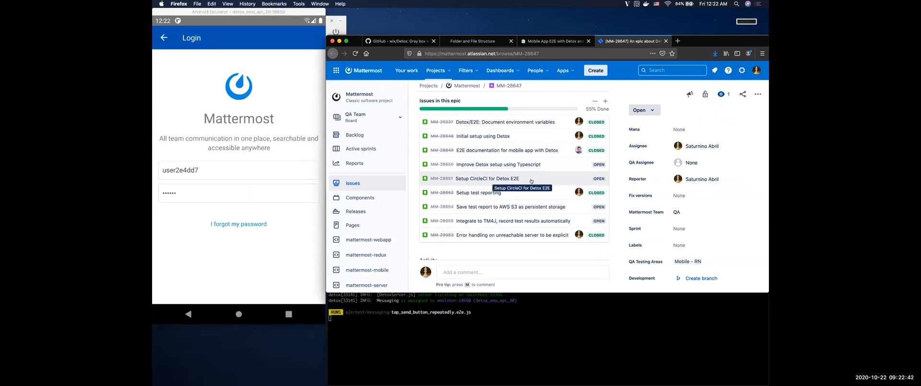